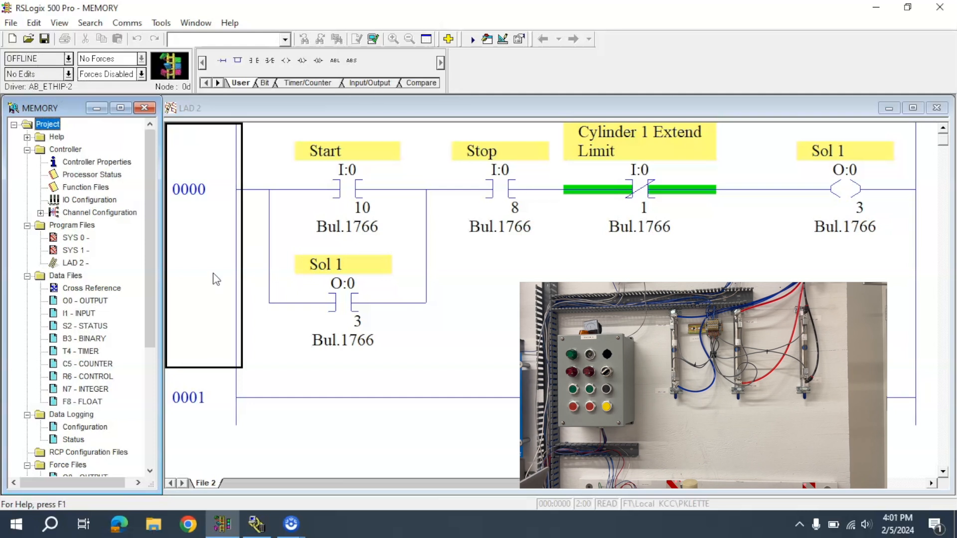
- Insert rung 0001 with an I:0/1 Cylinder 1 Extend Limit contact and a parallel branch contact
click(204, 396)
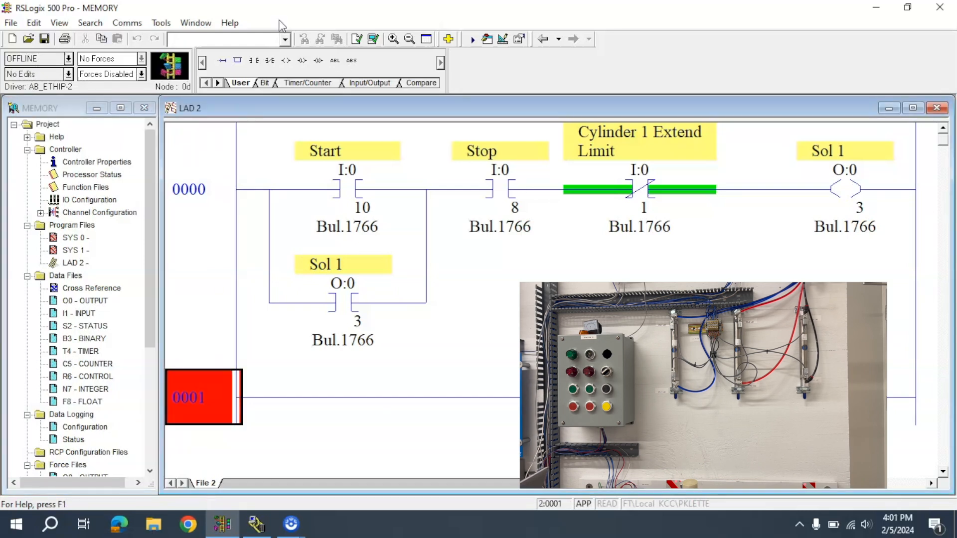
click(222, 60)
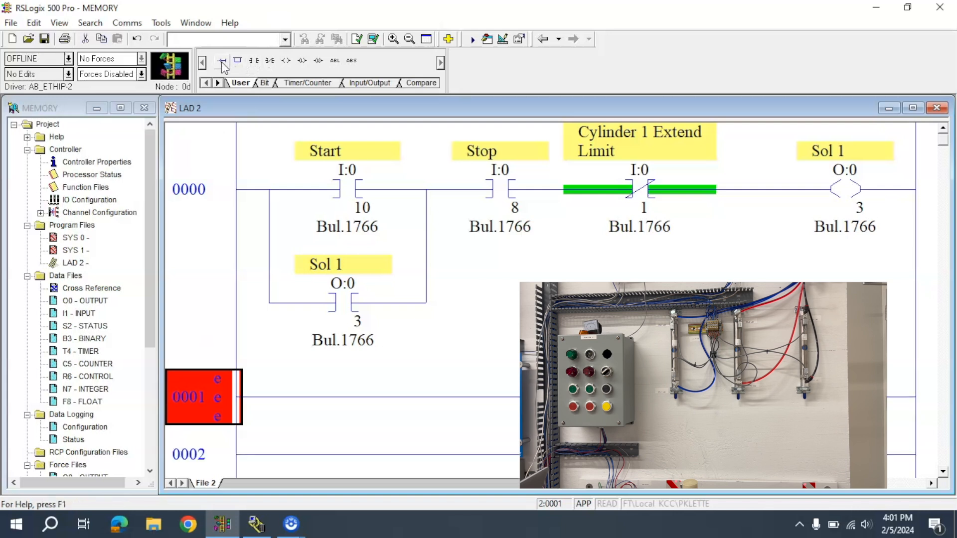
mouse_move(562, 230)
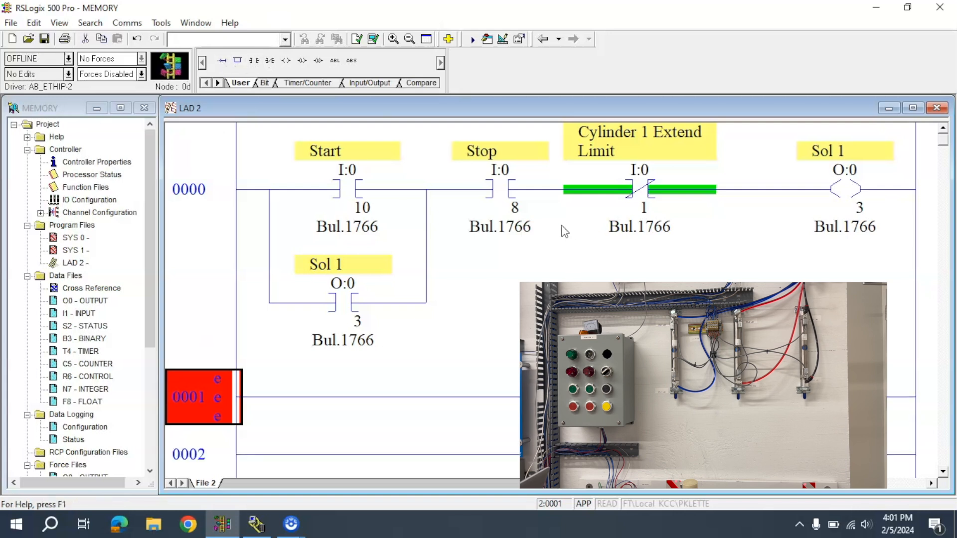
scroll(down, 3)
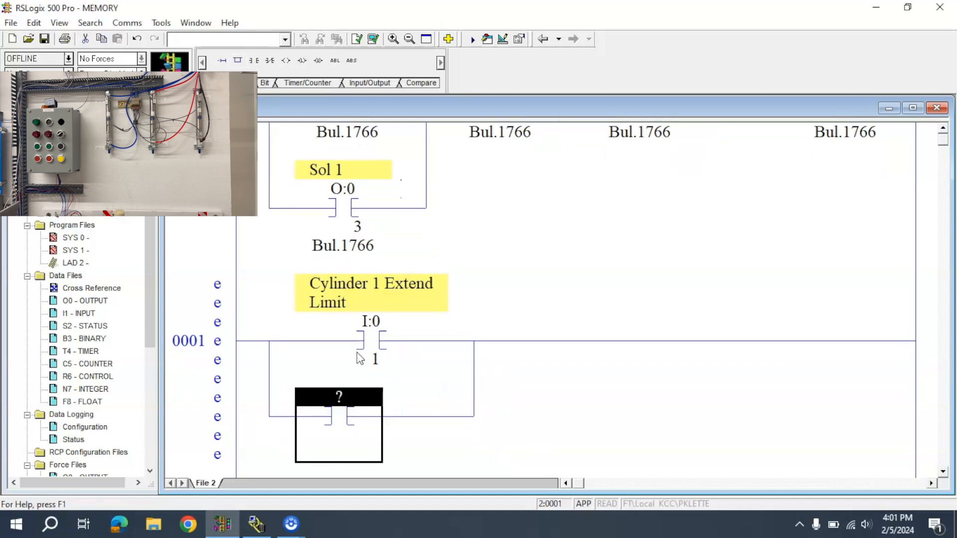
- Address the branch contact B3:0/0, describe it 'Internal Memory for LS2 cylinder 1', and add a B3:0/0 coil
text(B3:0/)
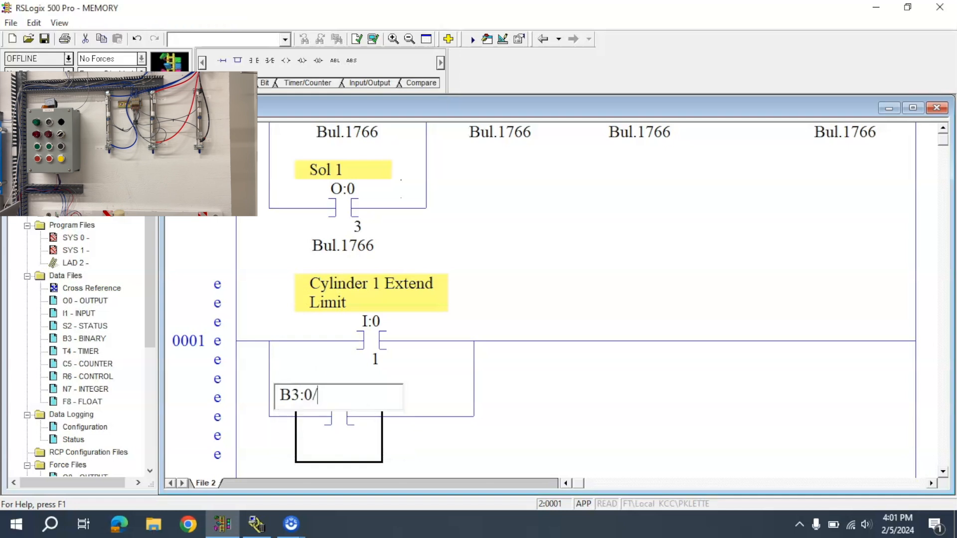
text(0)
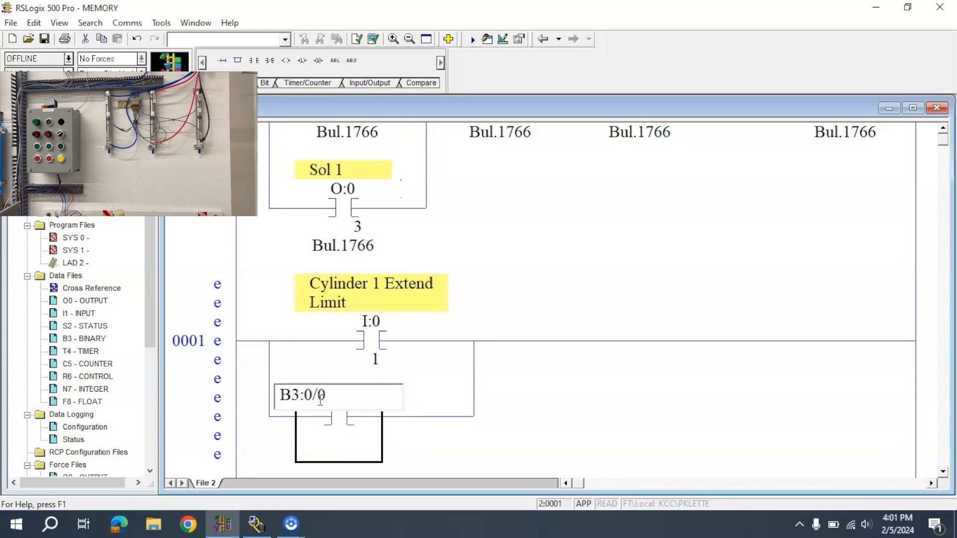
double_click(338, 395)
text(Internal Memory)
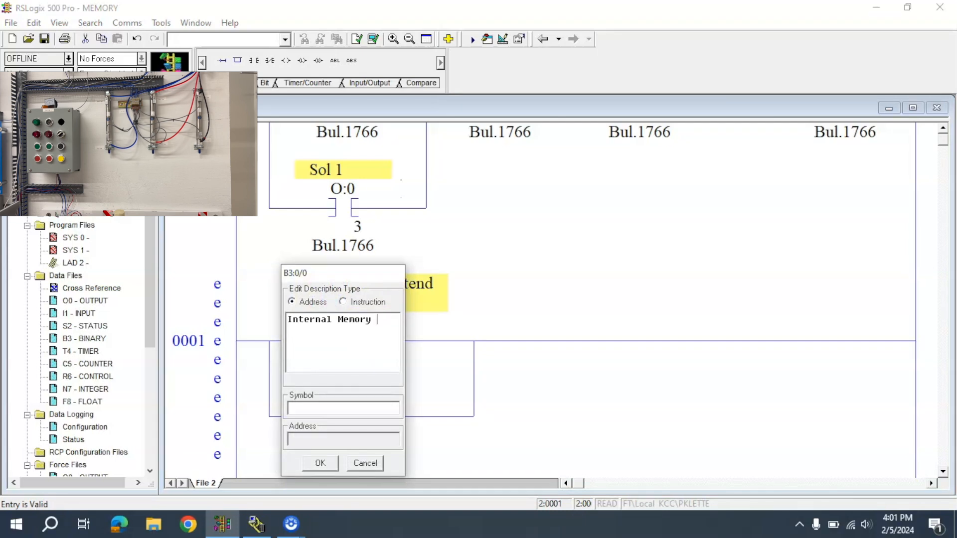
text(for LS2 cylinder)
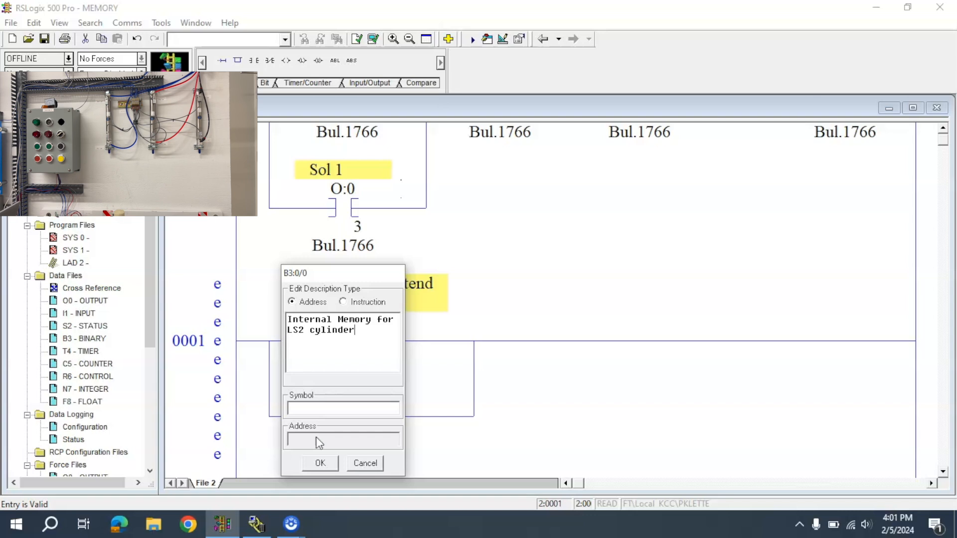
mouse_move(339, 407)
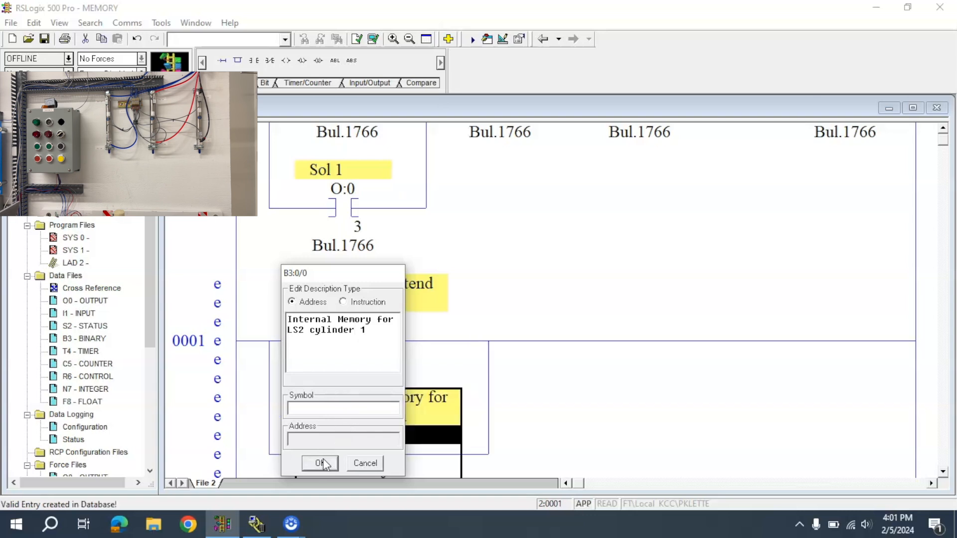
click(319, 463)
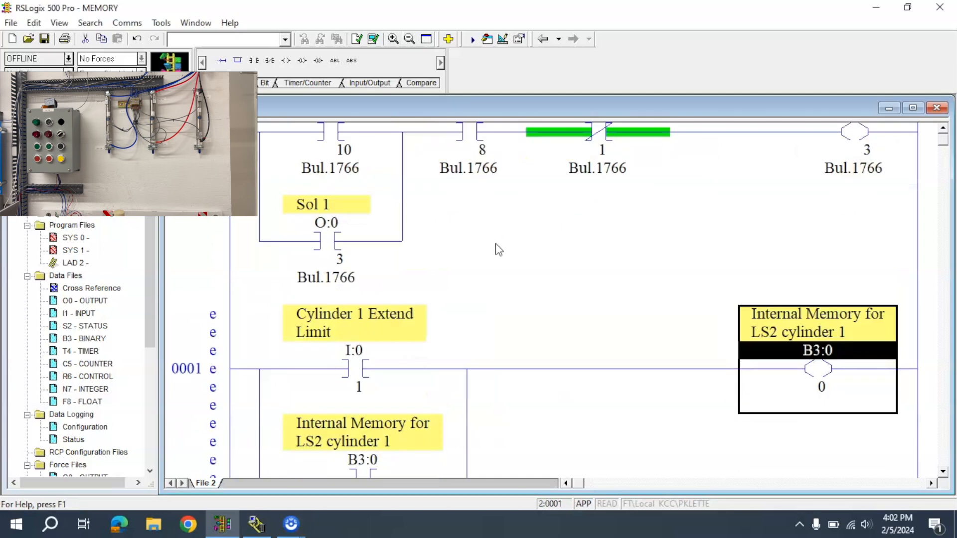
mouse_move(369, 385)
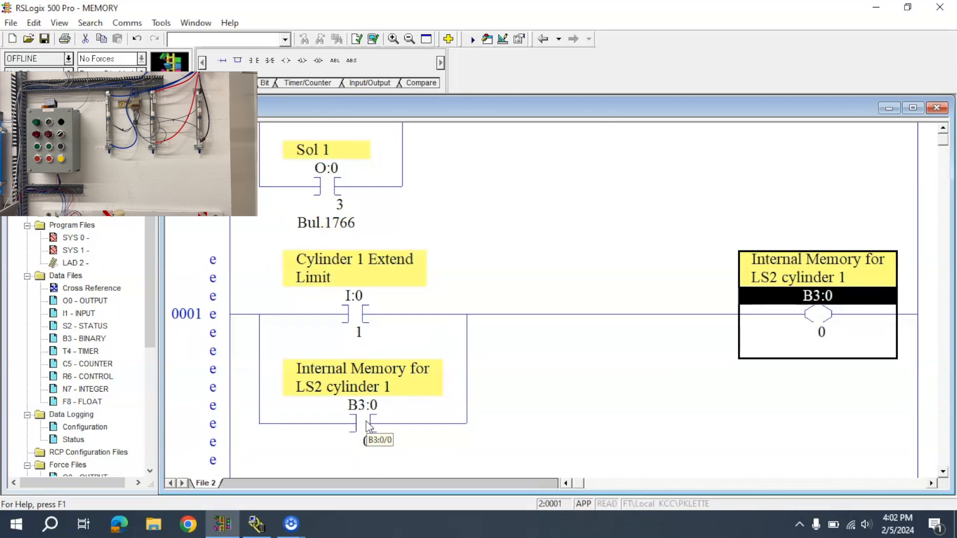
mouse_move(850, 277)
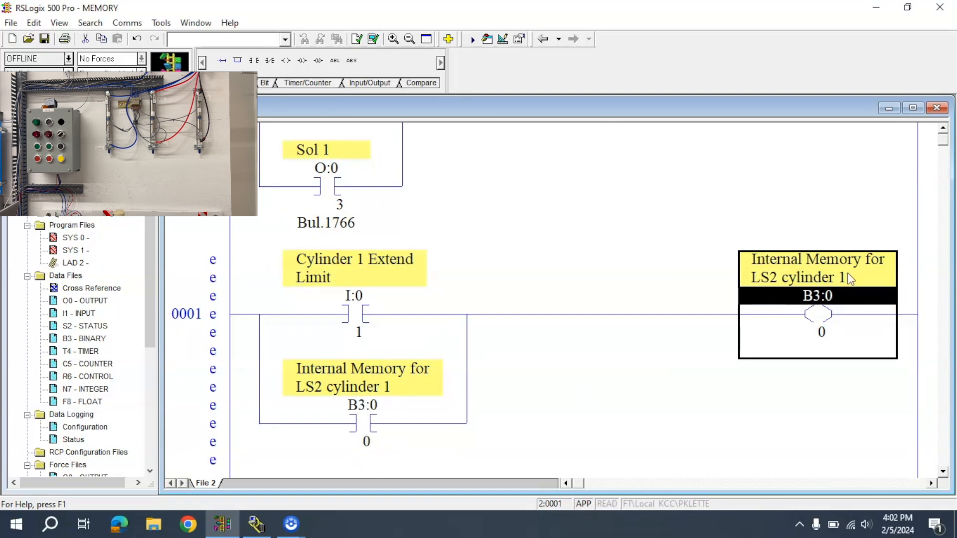
mouse_move(817, 315)
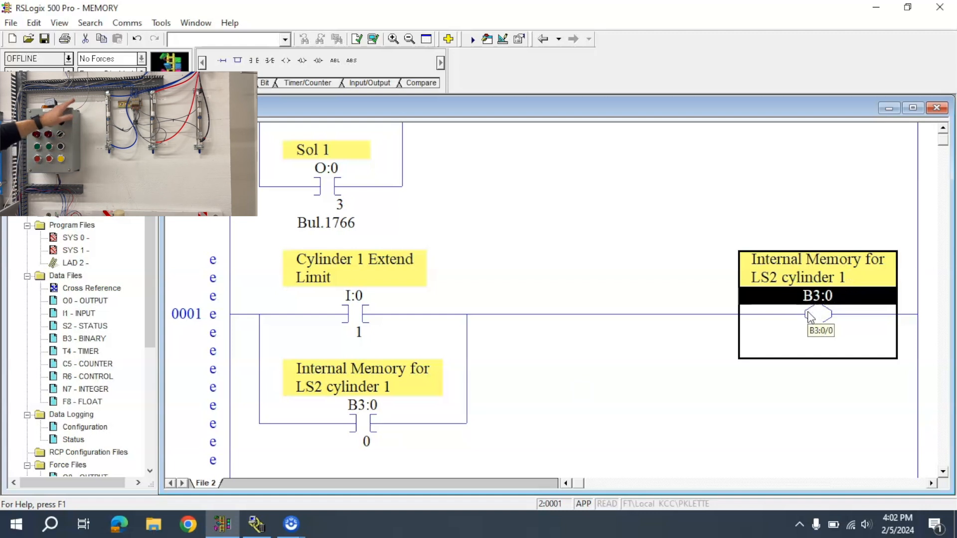
- Build rung 0002 with a B3:0/0 memory contact followed by an I:0/1 contact
scroll(down, 3)
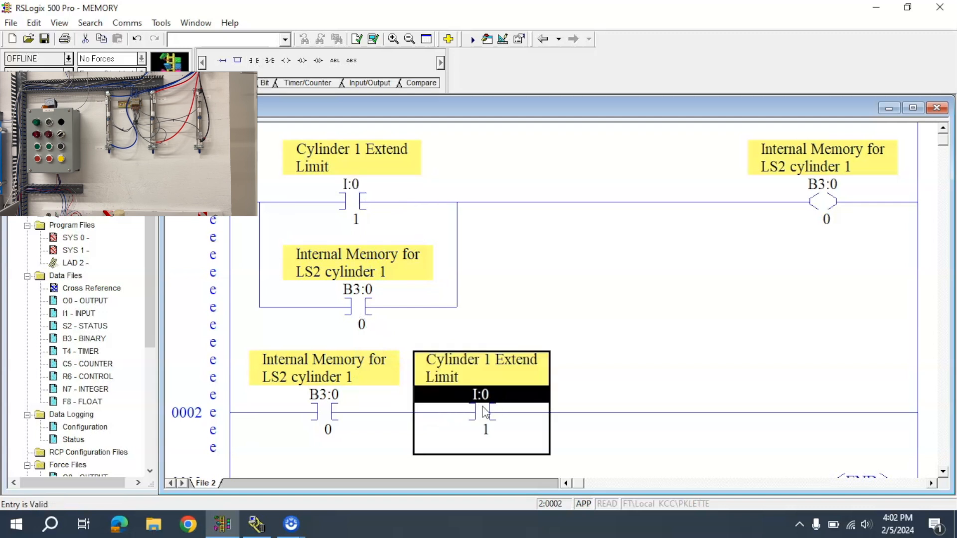
- Describe rung 0002's second contact as 'Cylinder 1 Retract Limit'
double_click(481, 393)
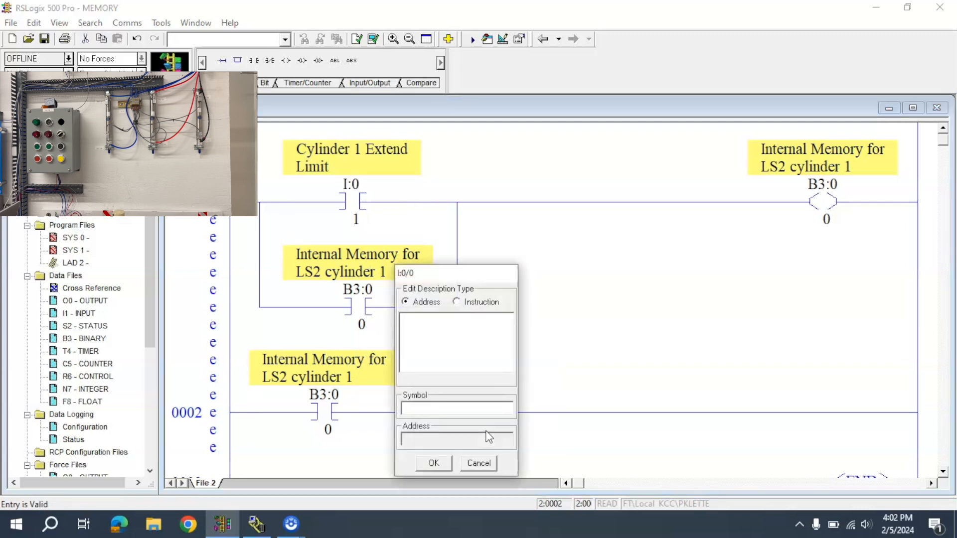
text(Cylinder 1 Retract)
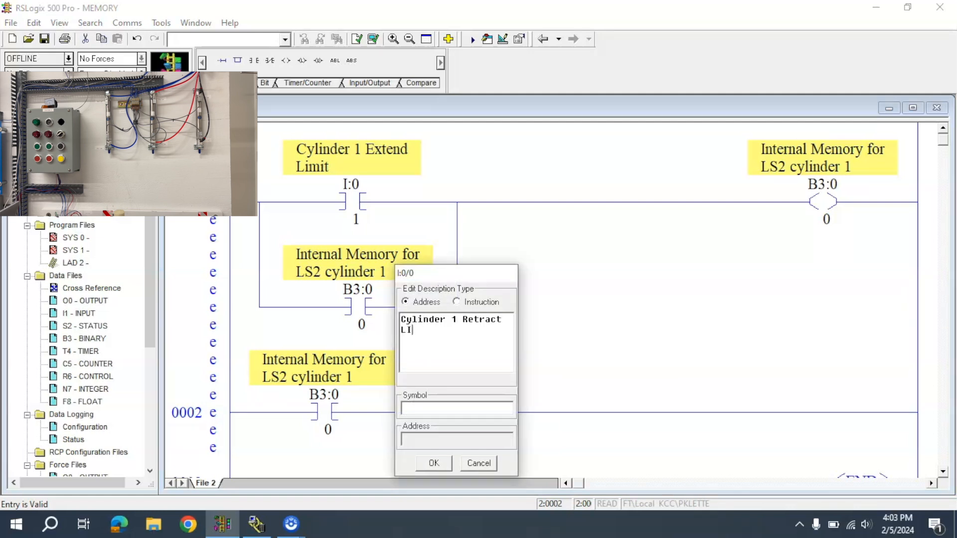
click(433, 463)
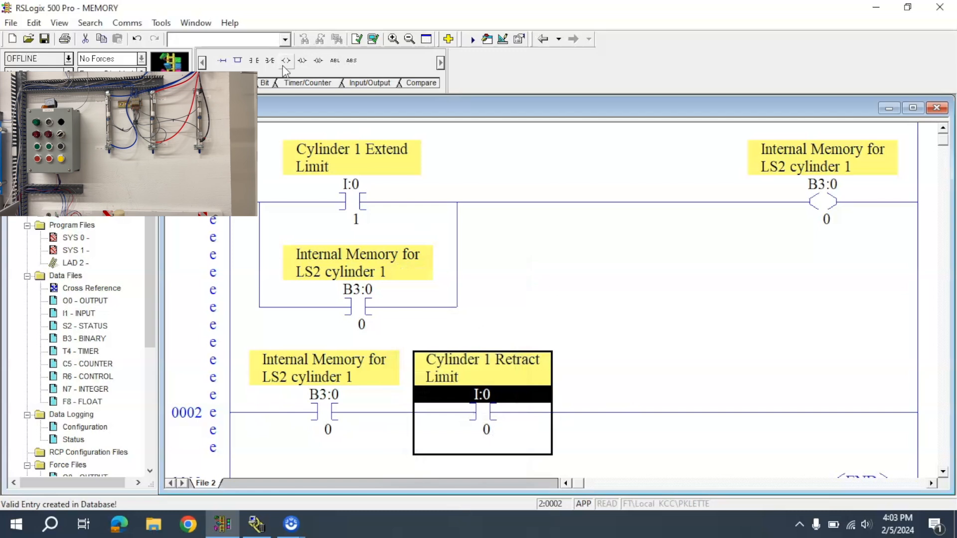
scroll(up, 3)
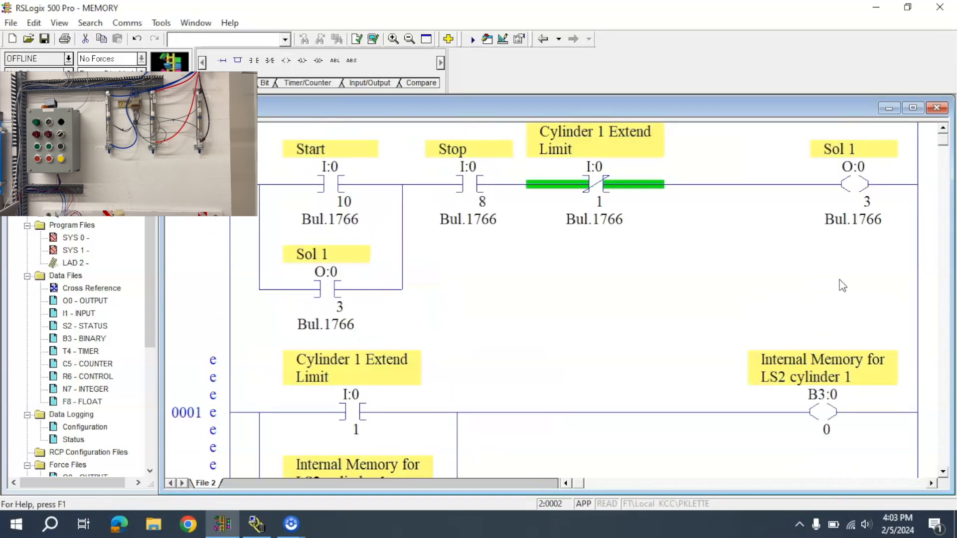
scroll(down, 3)
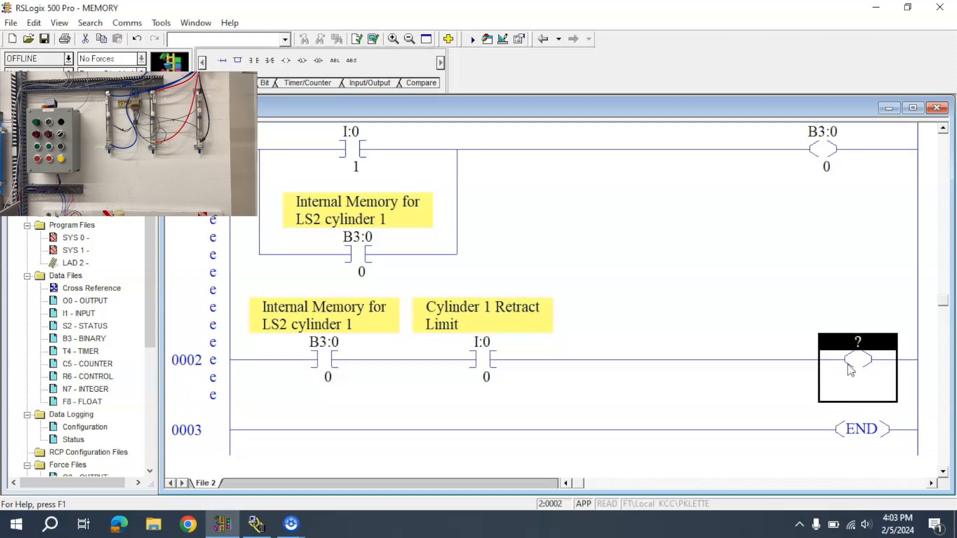
- Address rung 0002's output coil O:0/4 with the description 'Sol 2a'
text(O:0/4)
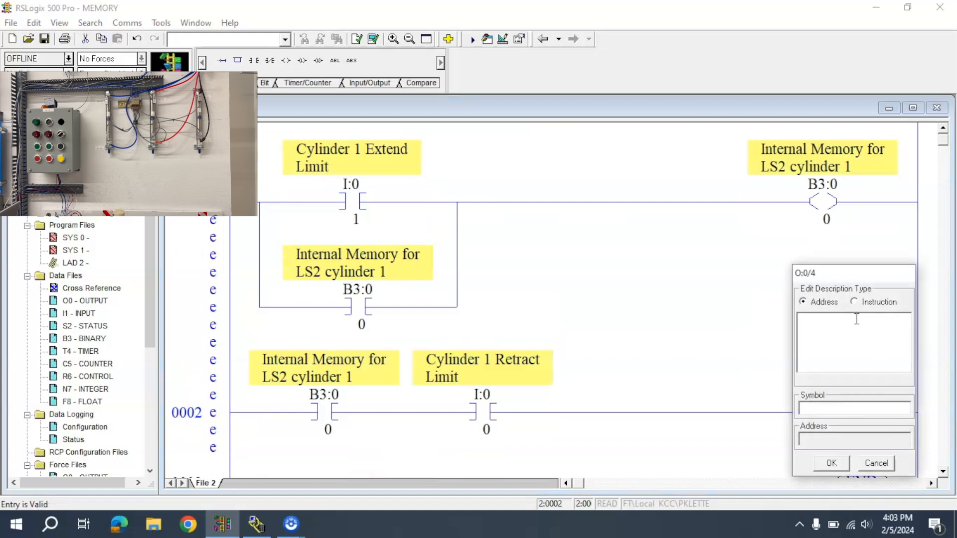
text(Sol)
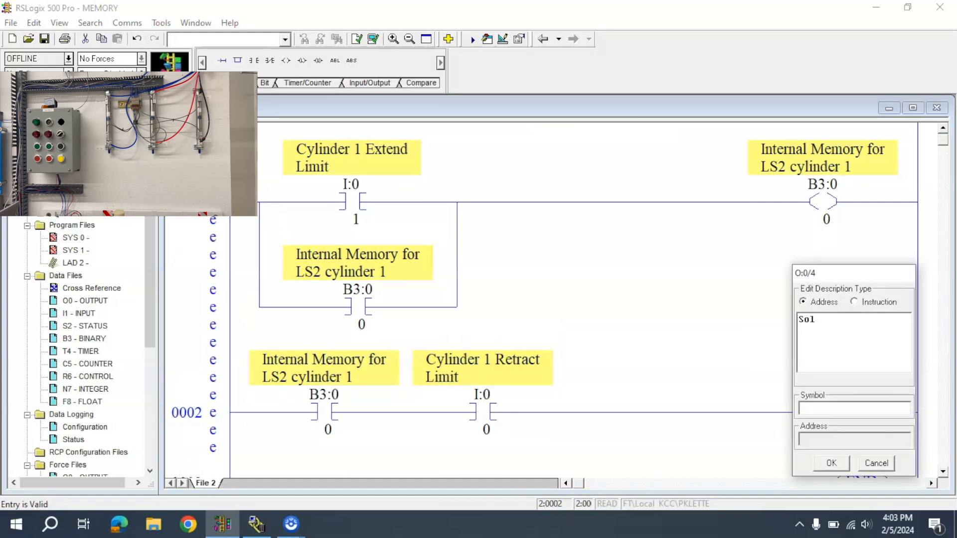
text(2a)
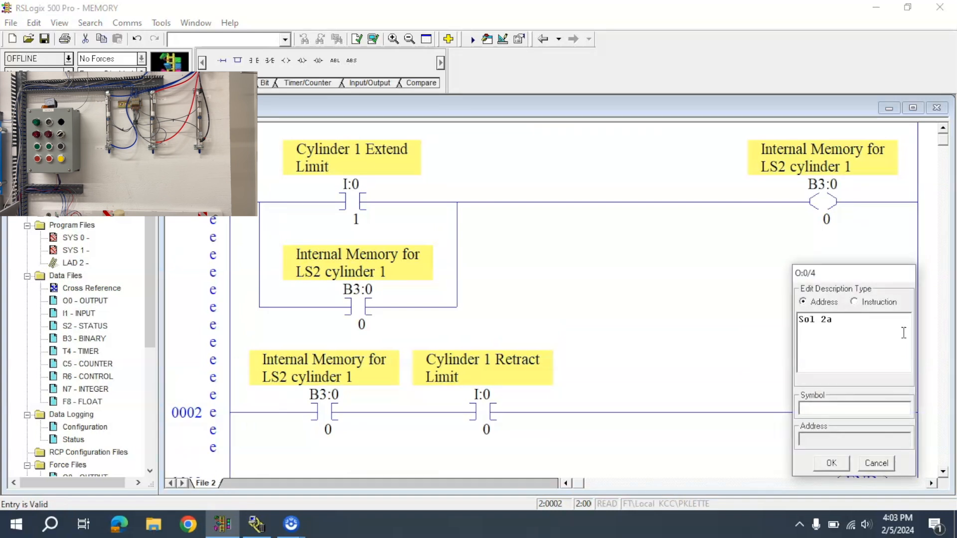
click(830, 462)
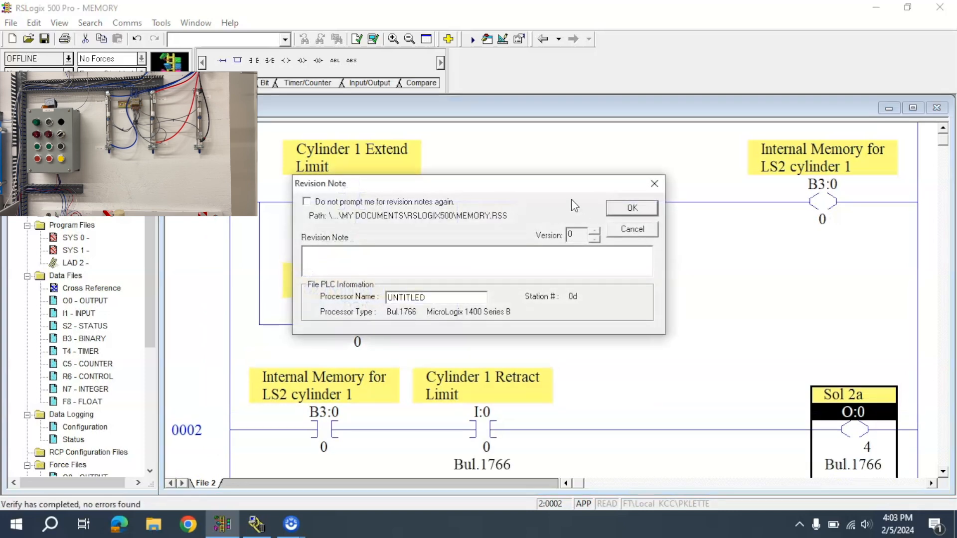
- Confirm the download to the MicroLogix 1400 without a revision note
click(631, 208)
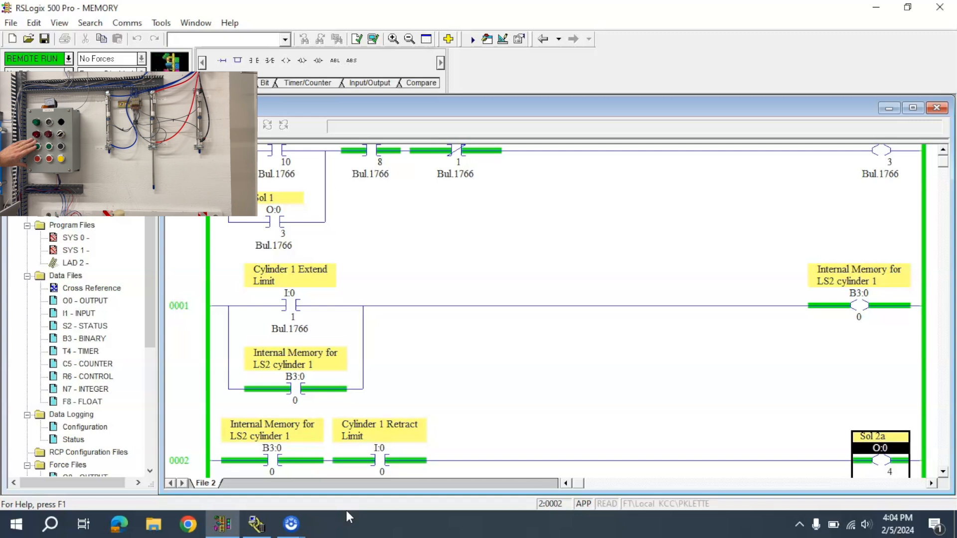
mouse_move(305, 414)
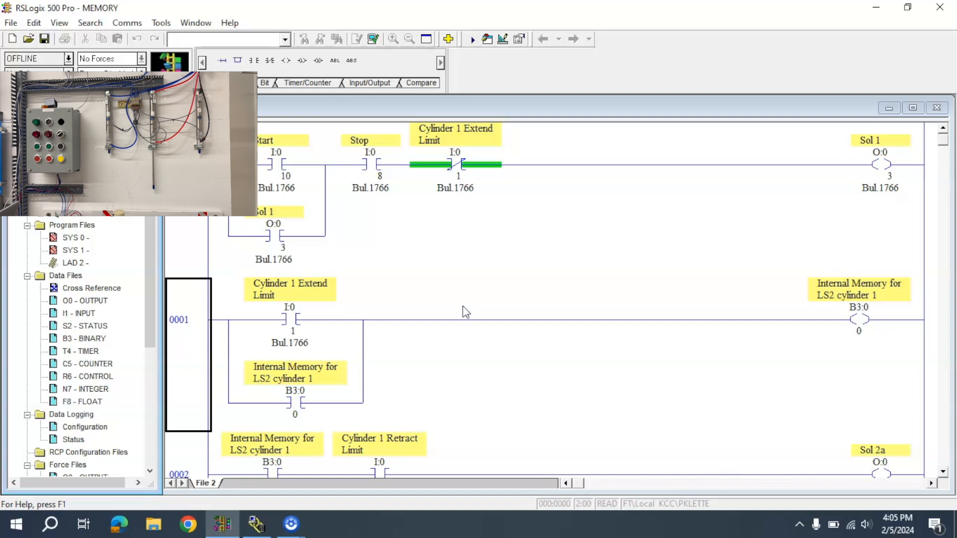
- Add an XIO I:0/3 contact described 'Cylinder 2 extend limit' to rung 0001
scroll(down, 3)
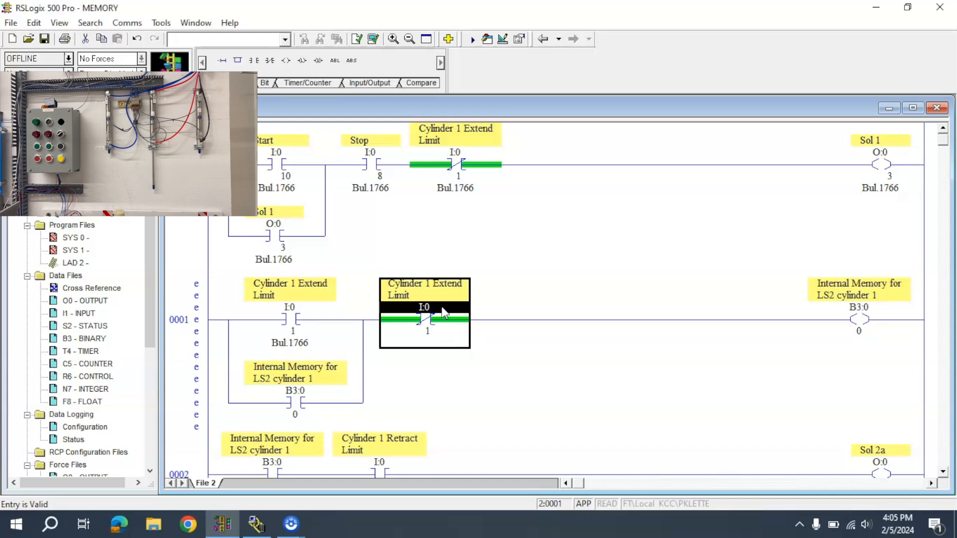
mouse_move(280, 467)
text(Cylinder 2 extend limit)
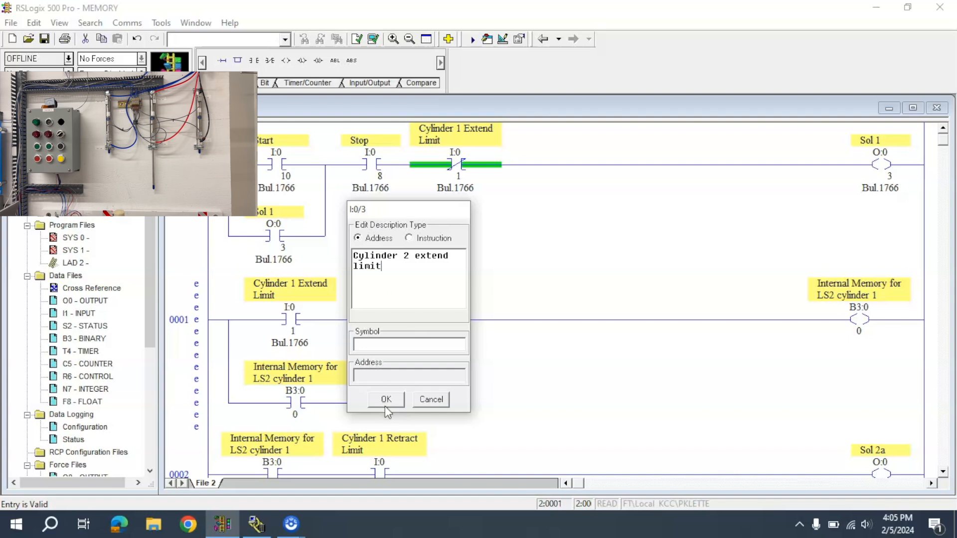
click(385, 399)
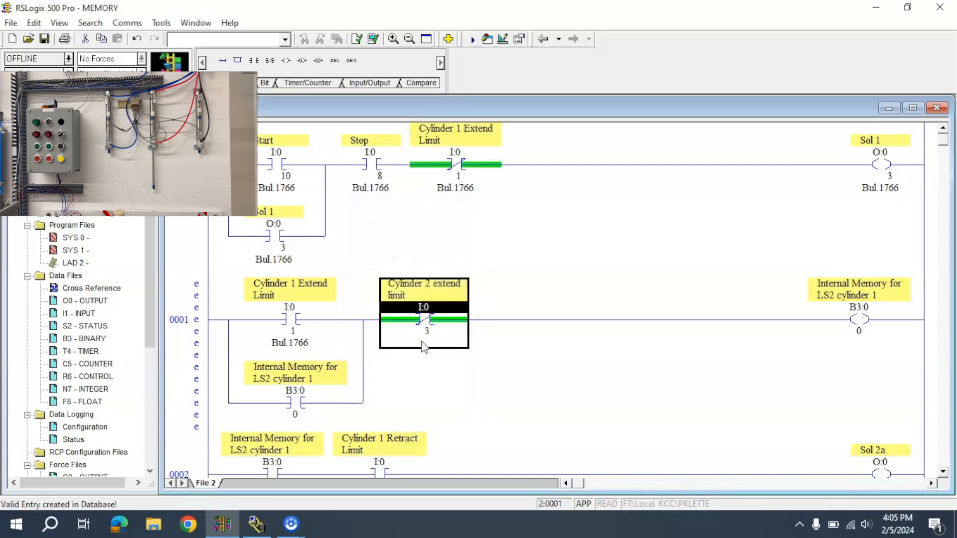
mouse_move(865, 331)
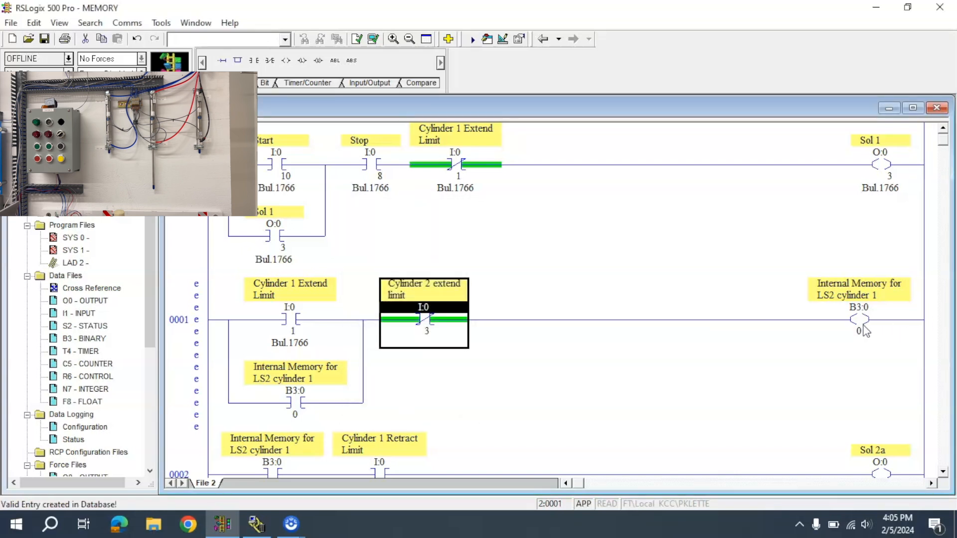
scroll(down, 3)
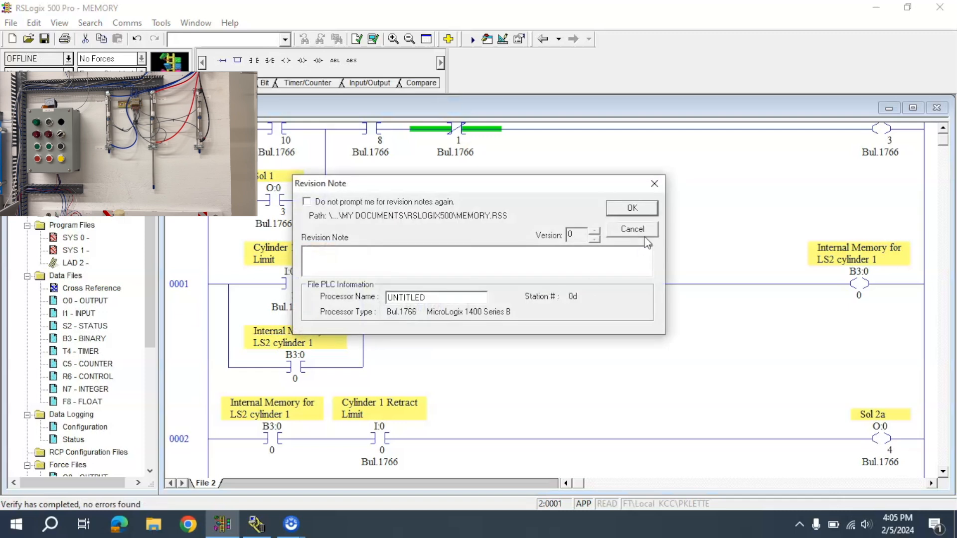
- Confirm the updated download and watch rung 0001 while the program runs
click(631, 207)
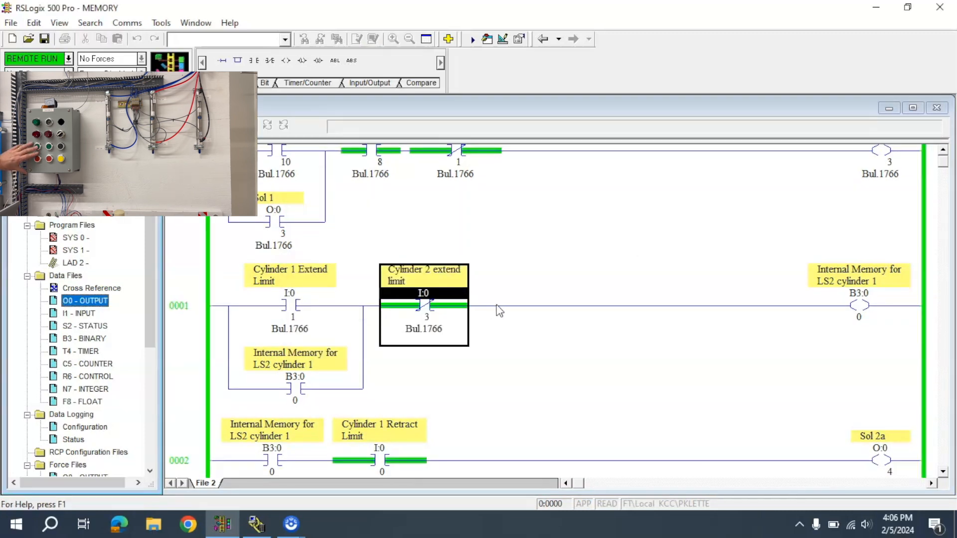
mouse_move(313, 304)
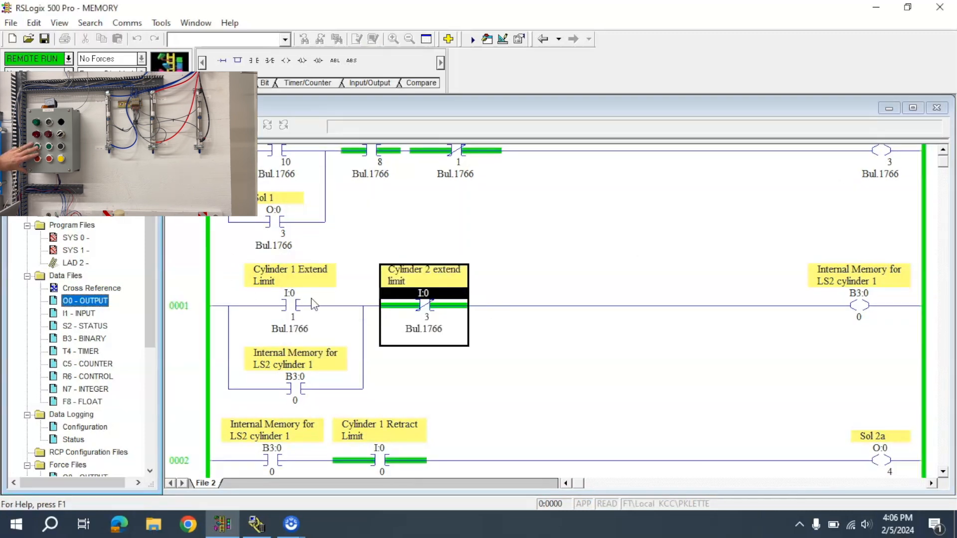
scroll(down, 3)
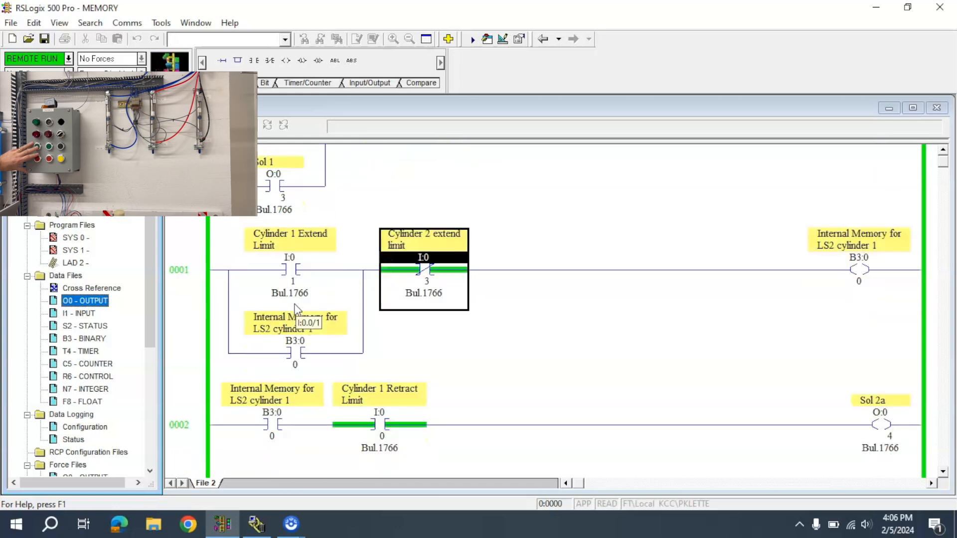
mouse_move(888, 432)
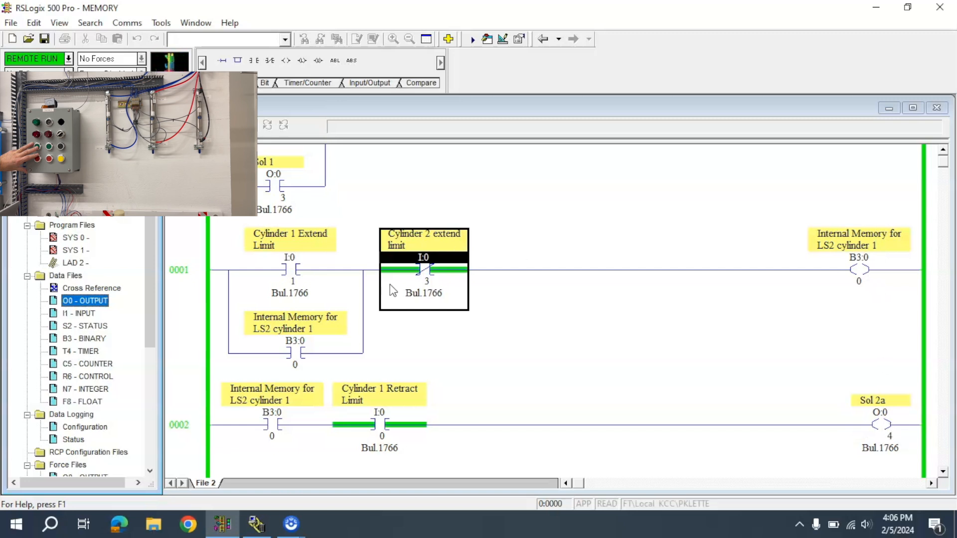
mouse_move(430, 280)
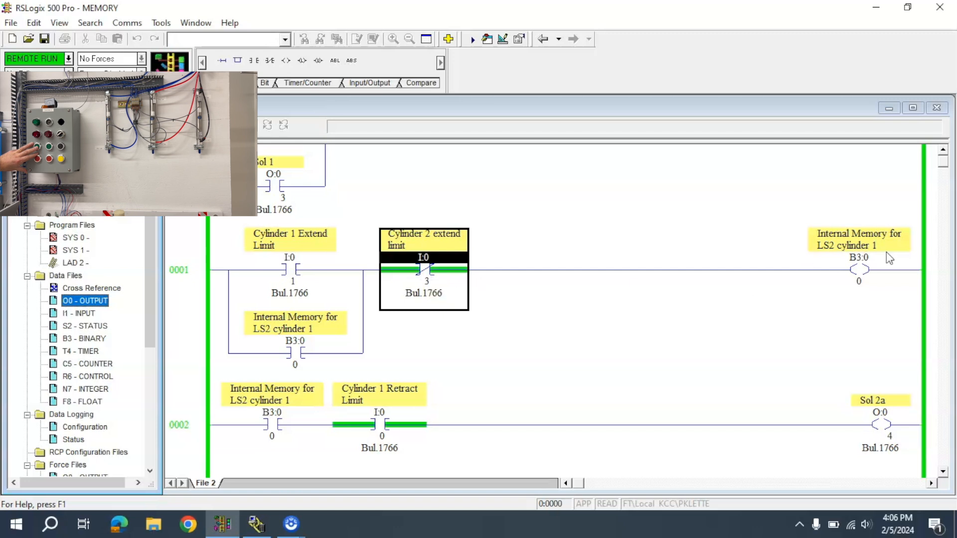
mouse_move(881, 424)
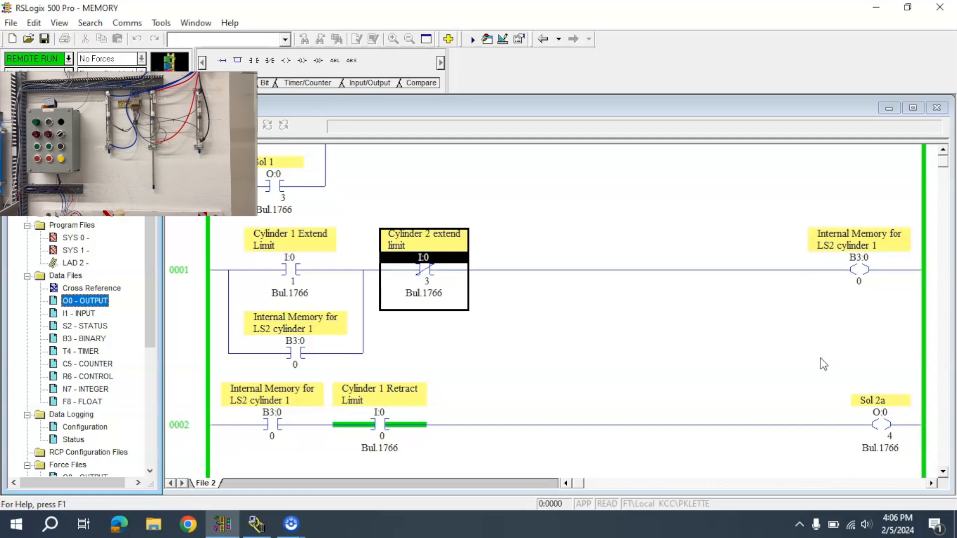
scroll(down, 3)
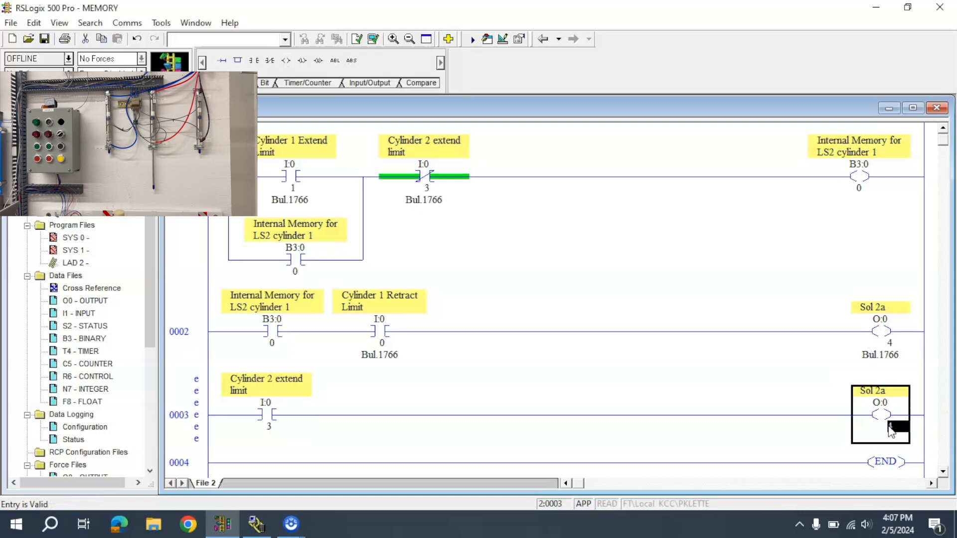
- Accept rung 0003's O:0/5 output coil without a description
double_click(879, 415)
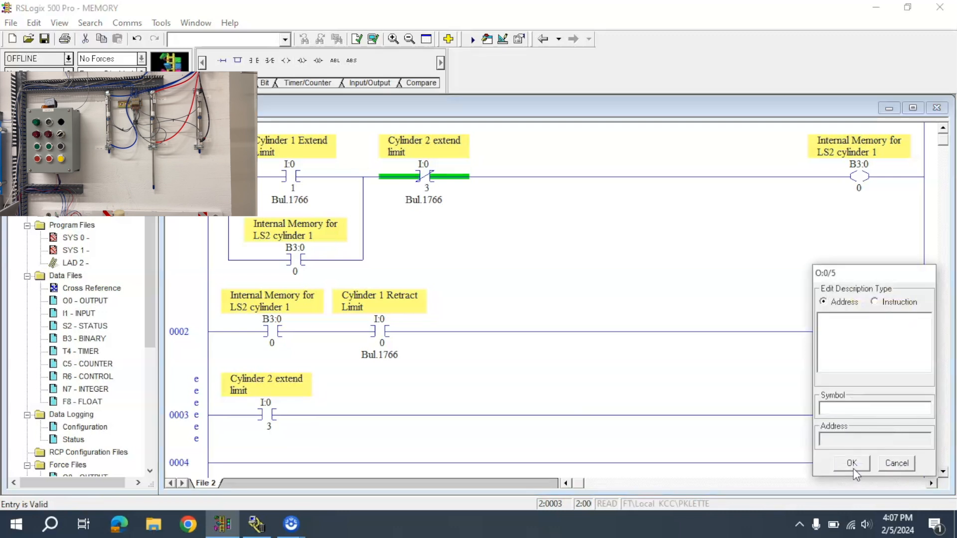
click(851, 463)
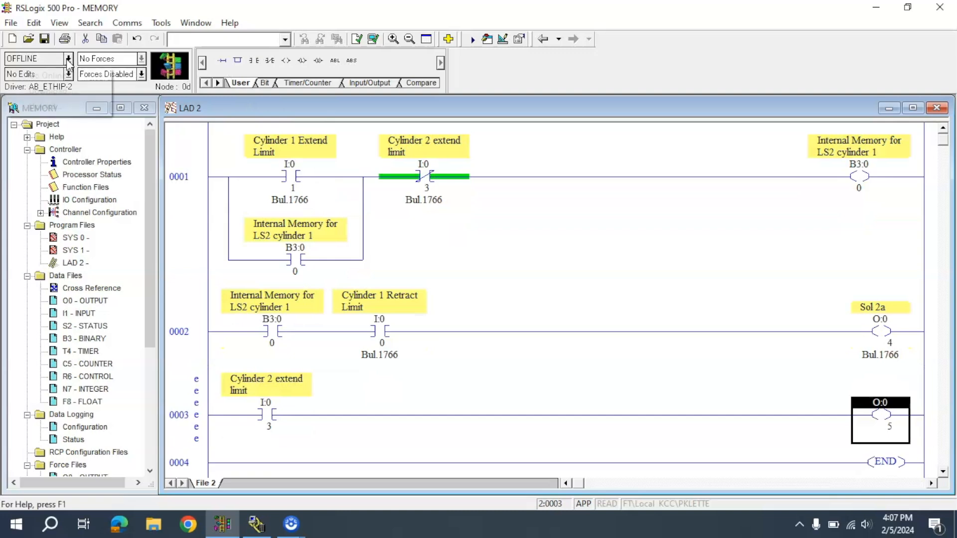
- Download the program with rung 0003, confirm the revision note, and monitor the running ladder
click(43, 38)
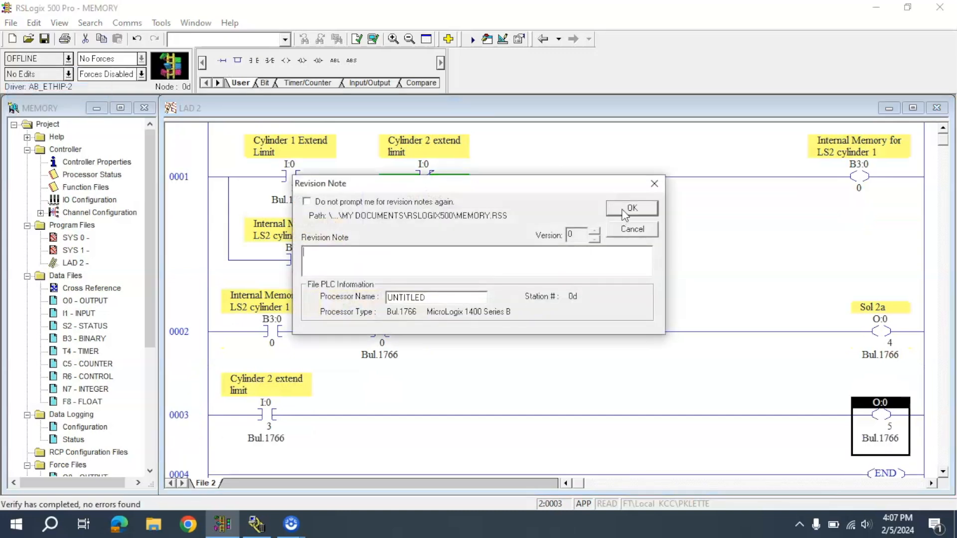
click(631, 208)
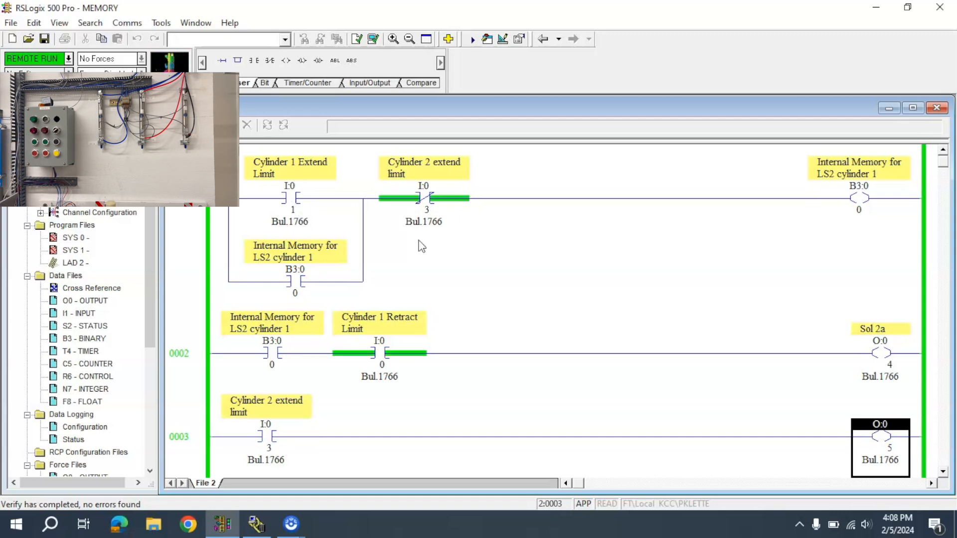
mouse_move(872, 192)
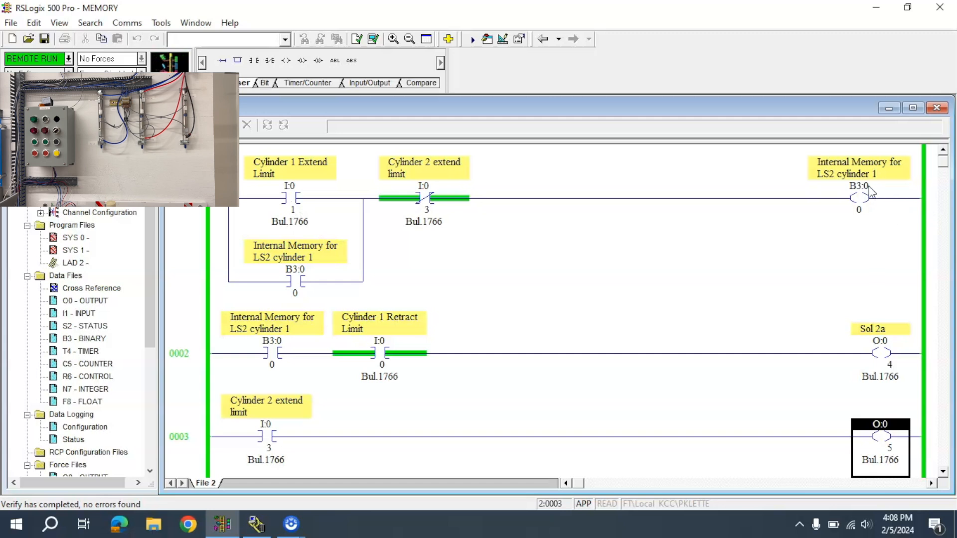
mouse_move(858, 197)
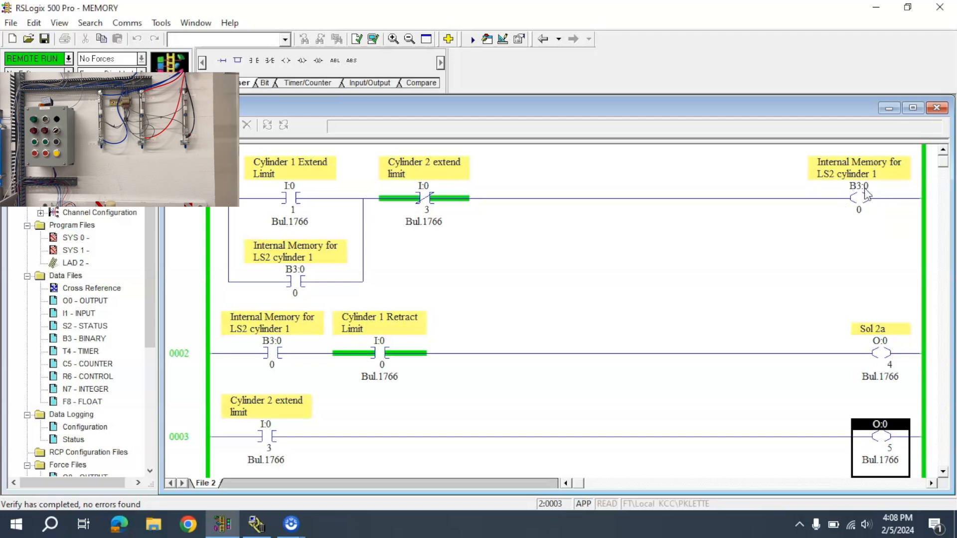
scroll(up, 3)
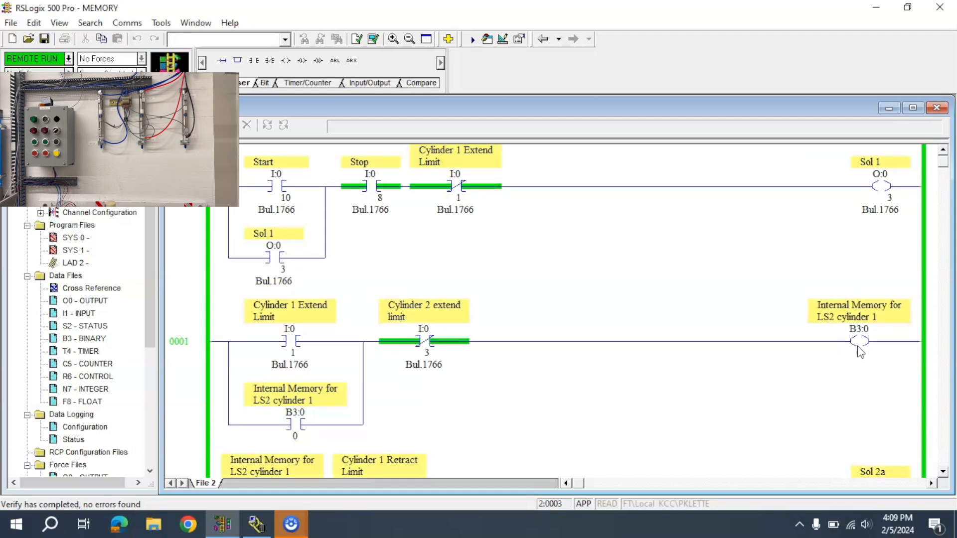